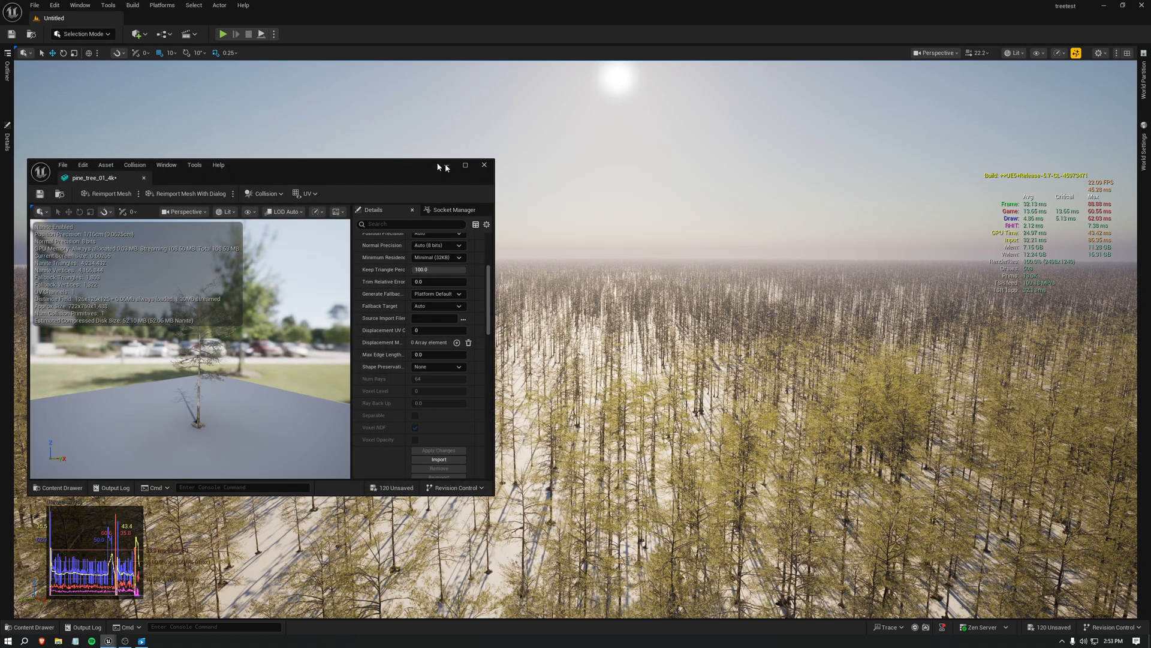
- Maximize the pine tree mesh editor and review its Nanite settings
left_click(465, 164)
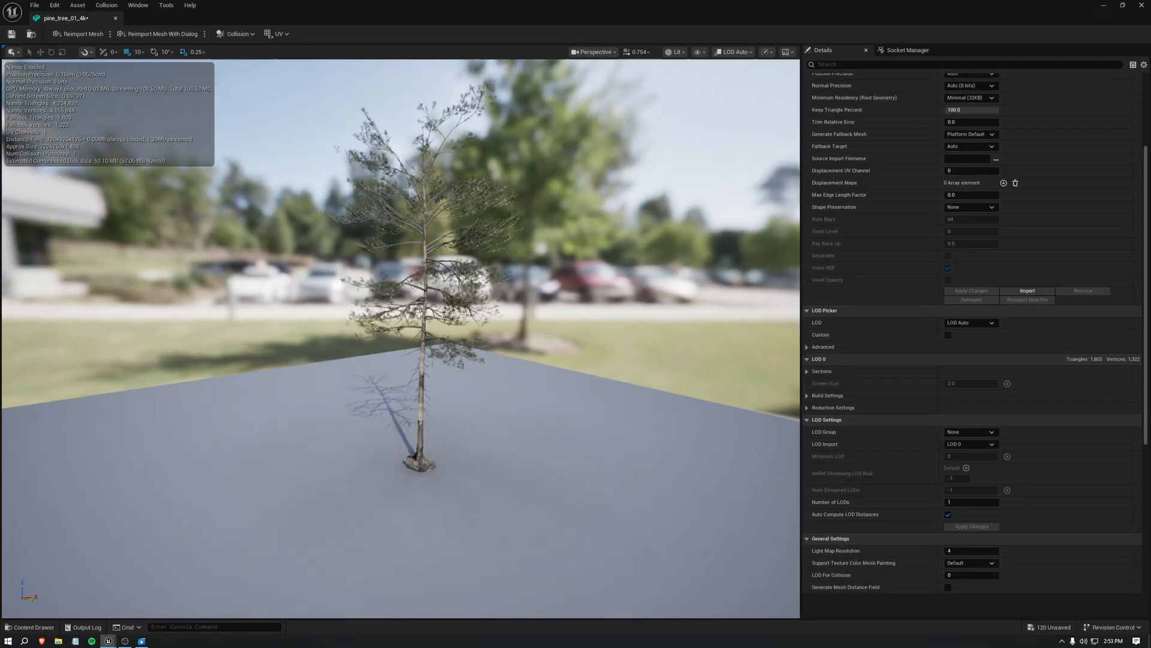
scroll("up", 3)
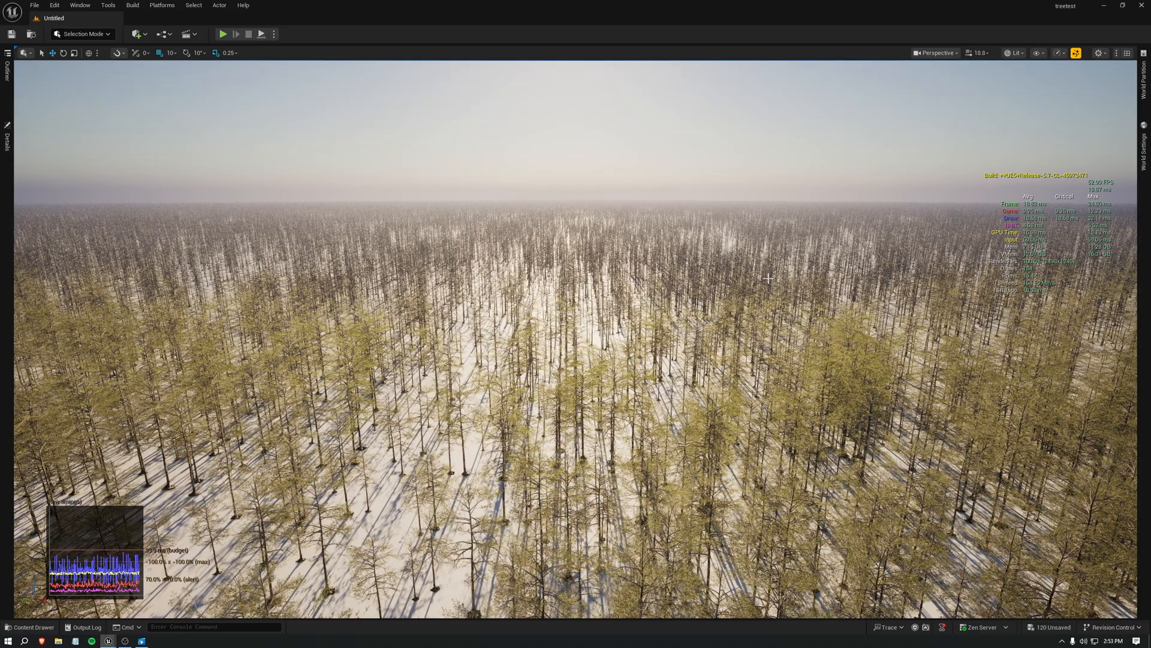
key("alt+tab")
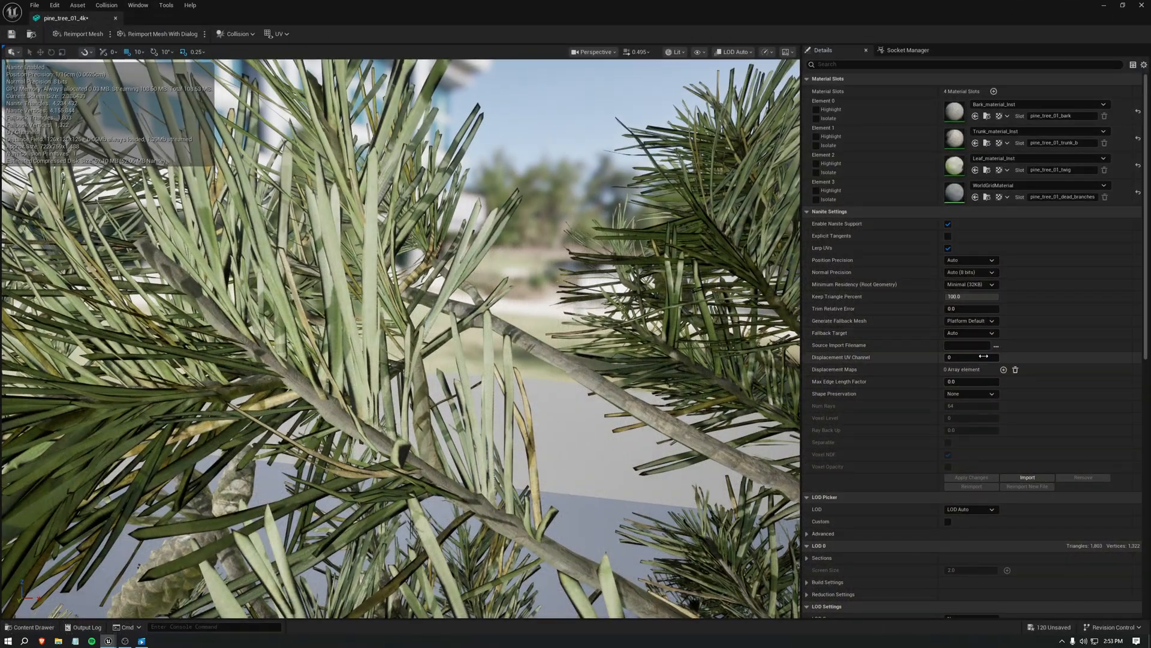
- Set the pine tree's Shape Preservation to Preserve Area and apply the changes
left_click(971, 394)
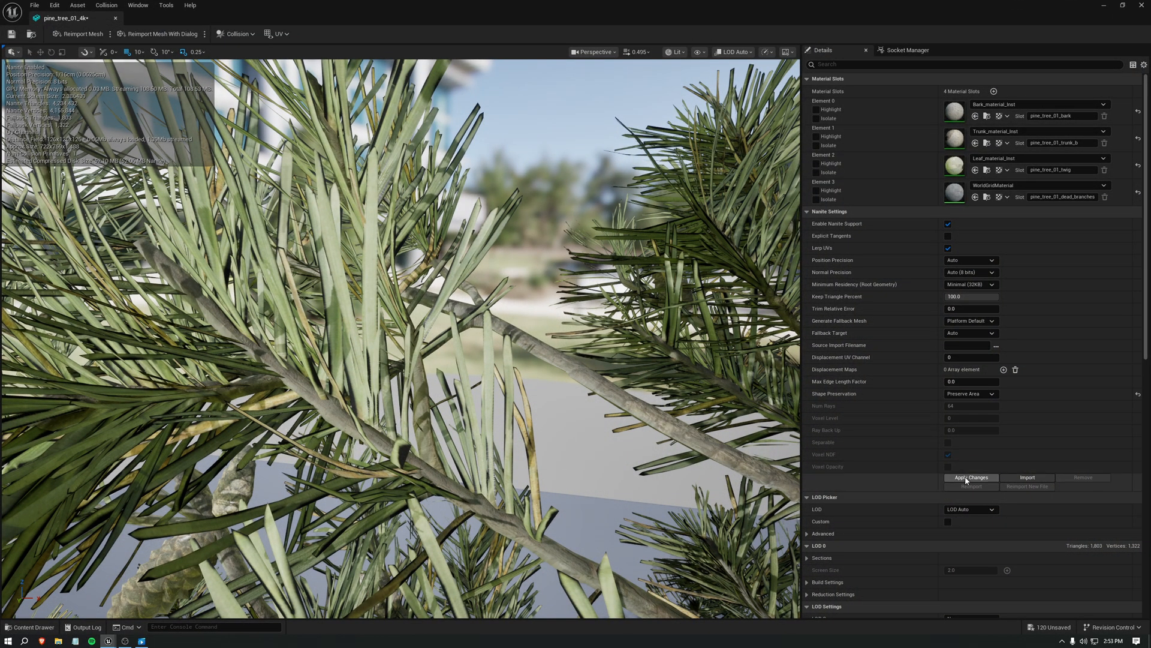
left_click(971, 477)
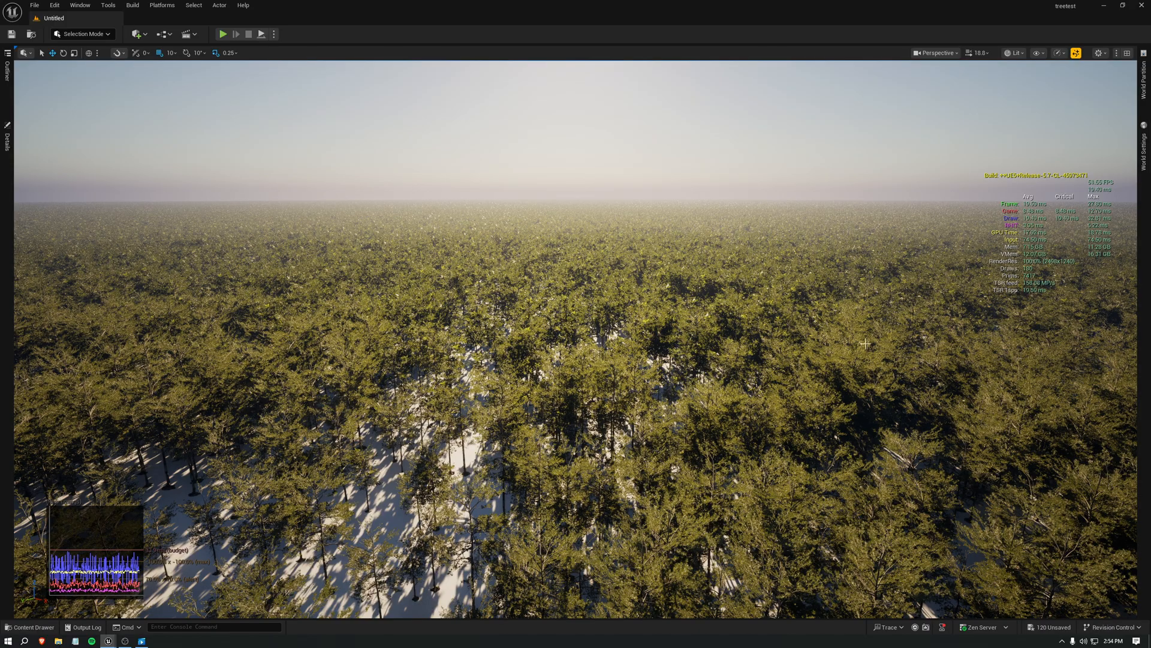
mouse_move(471, 281)
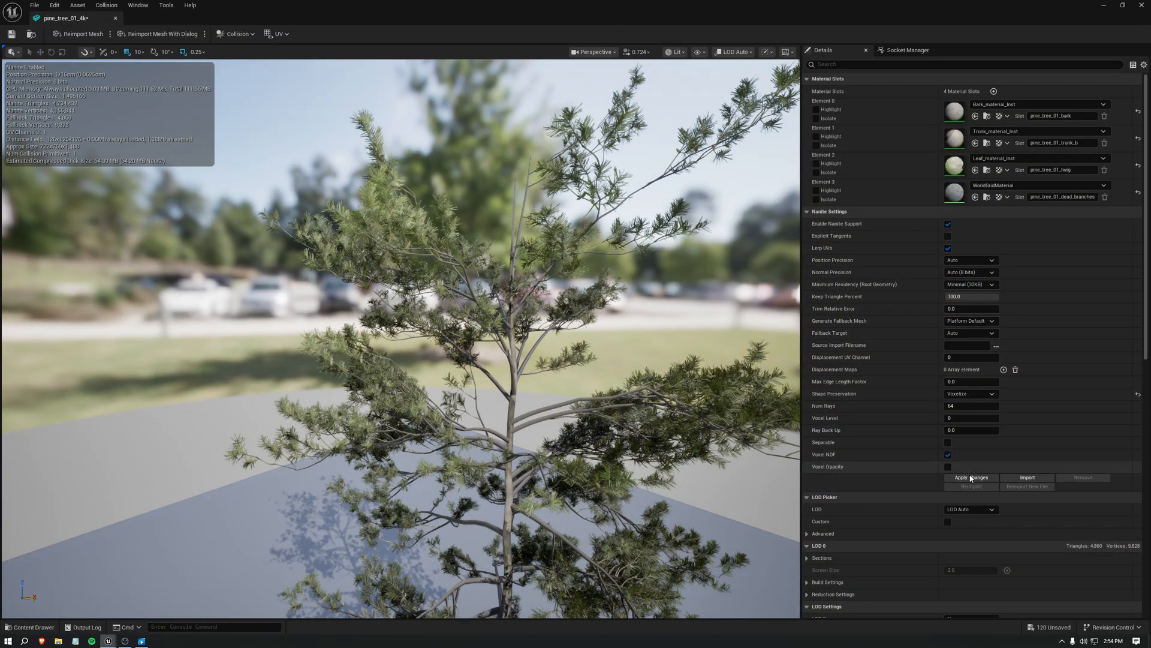
- Apply Voxelize shape preservation to the pine tree mesh
left_click(971, 477)
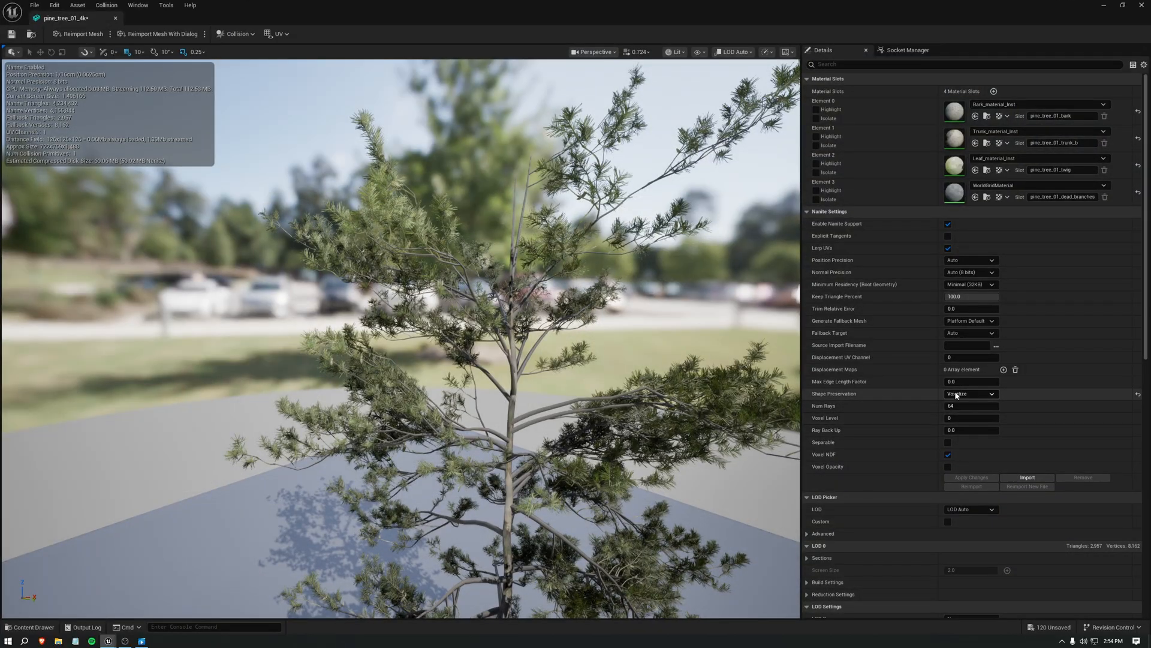
- Choose Preserve Area from the Shape Preservation options and apply it
left_click(970, 393)
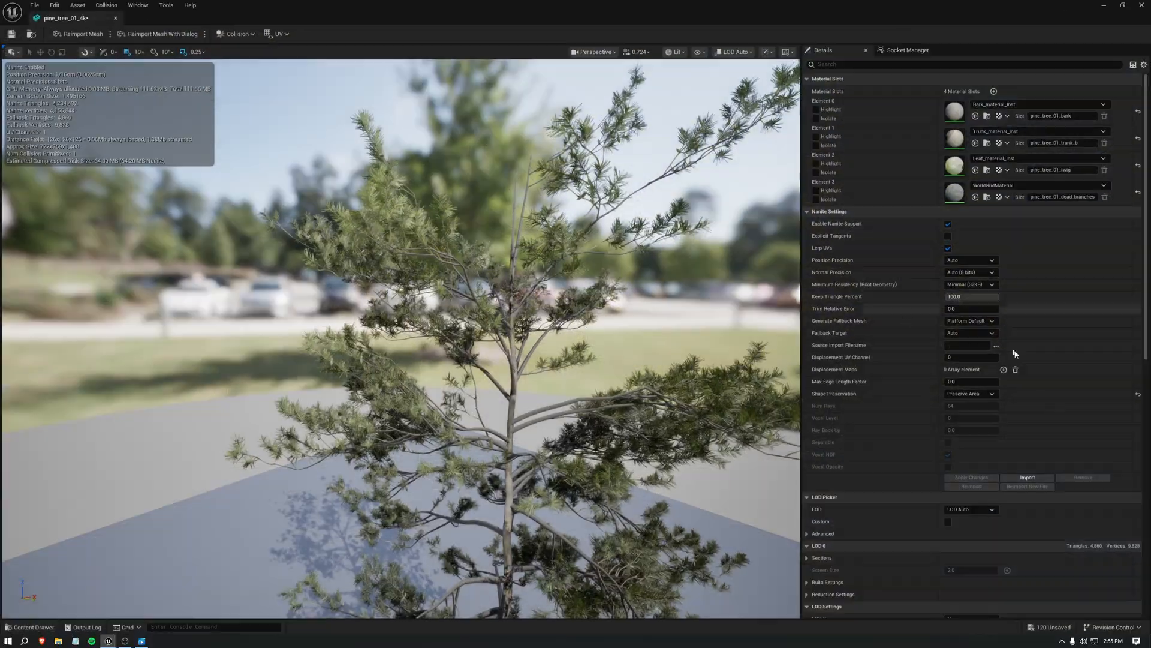
left_click(971, 477)
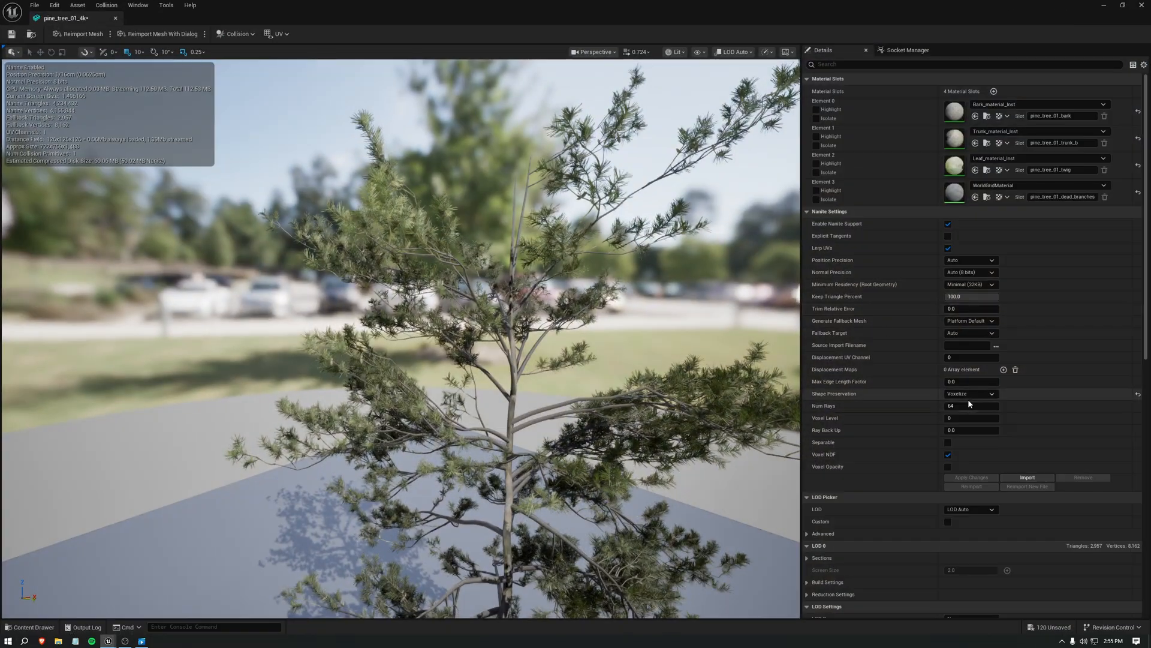
- Use the Shape Preservation dropdown before viewing the voxelized forest level
left_click(971, 393)
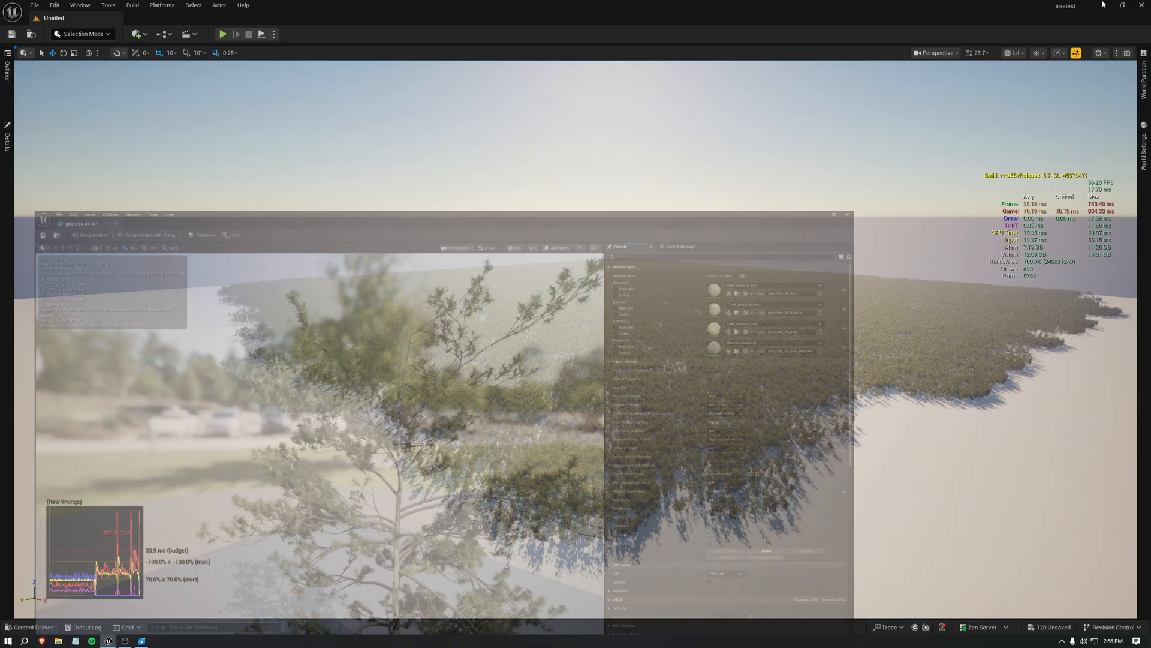
- Show the viewport view modes to reach the Nanite Overdraw visualization
left_click(1016, 52)
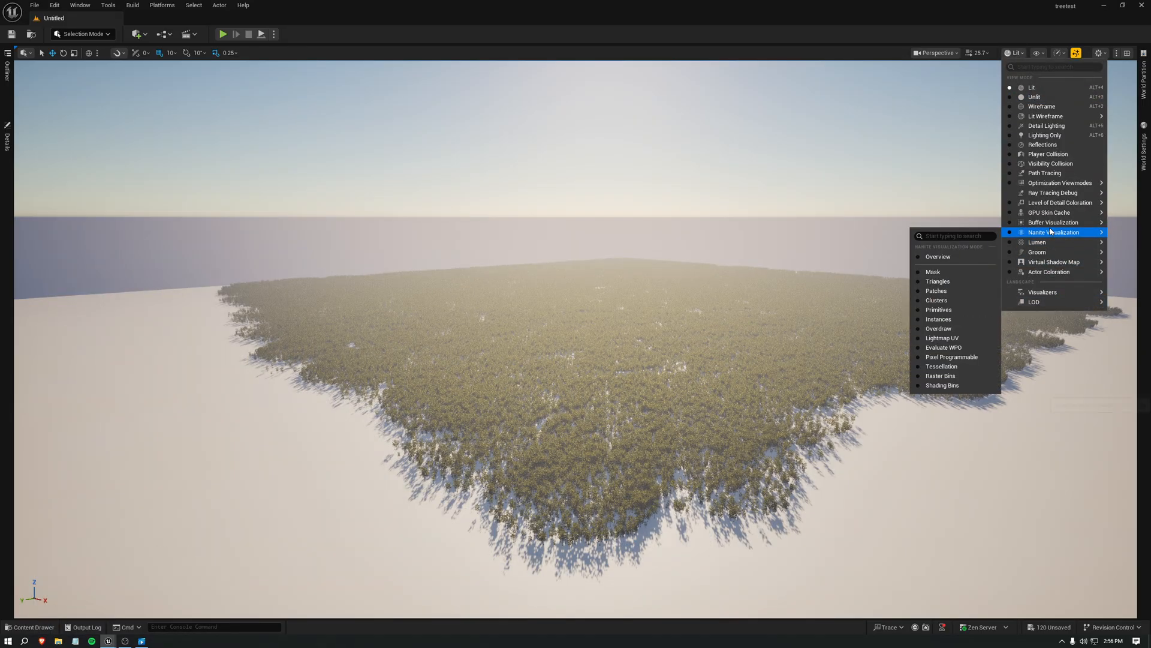
mouse_move(938, 328)
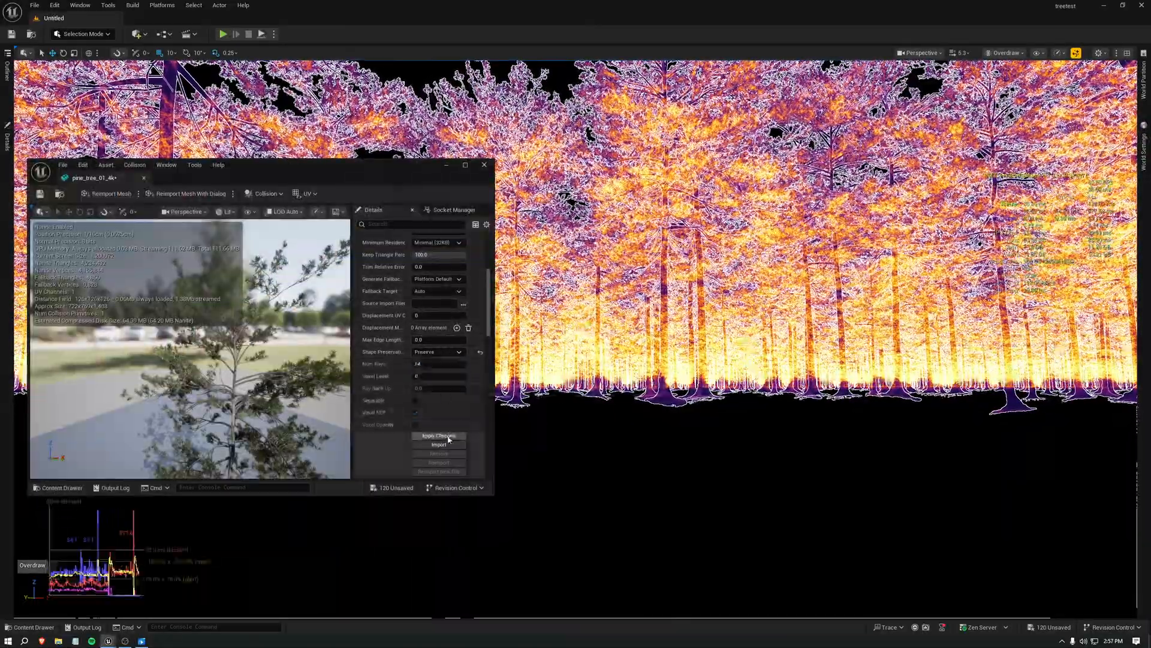
- Apply the Preserve Area change and minimize the tree mesh editor to compare overdraw
left_click(438, 351)
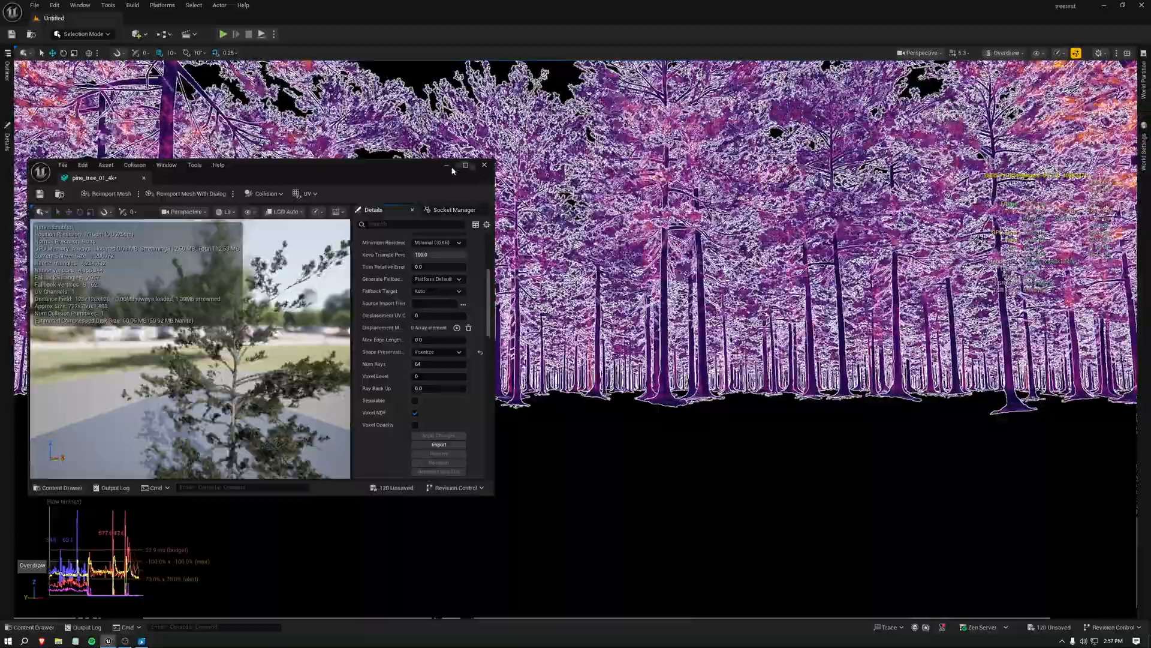
left_click(484, 166)
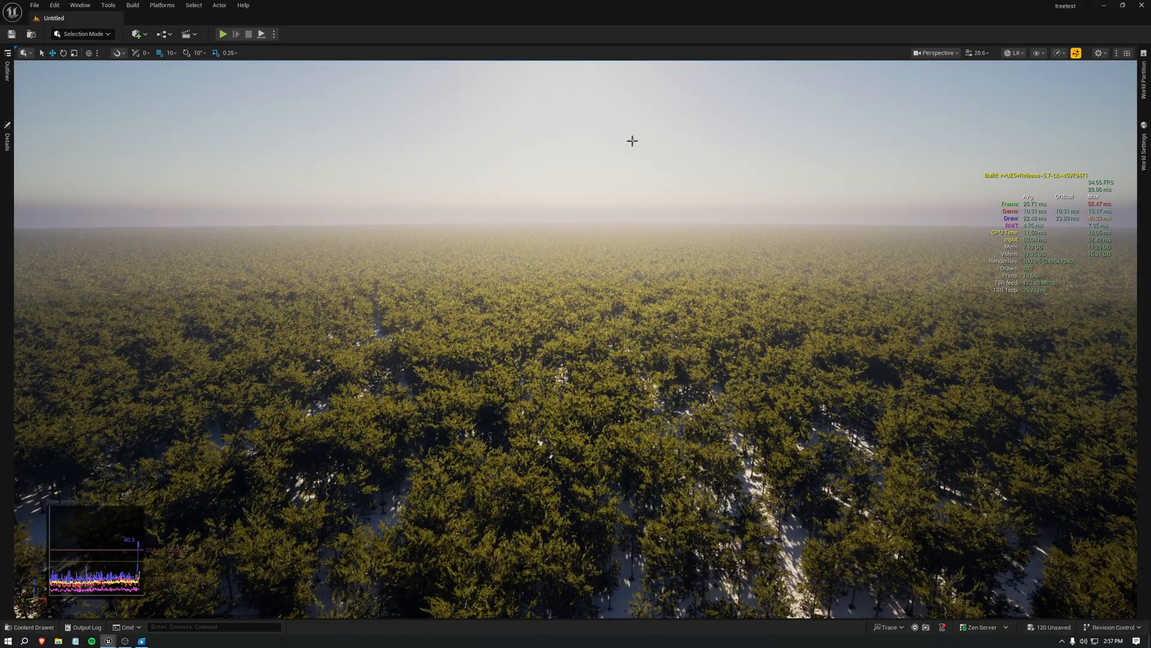
left_click(55, 6)
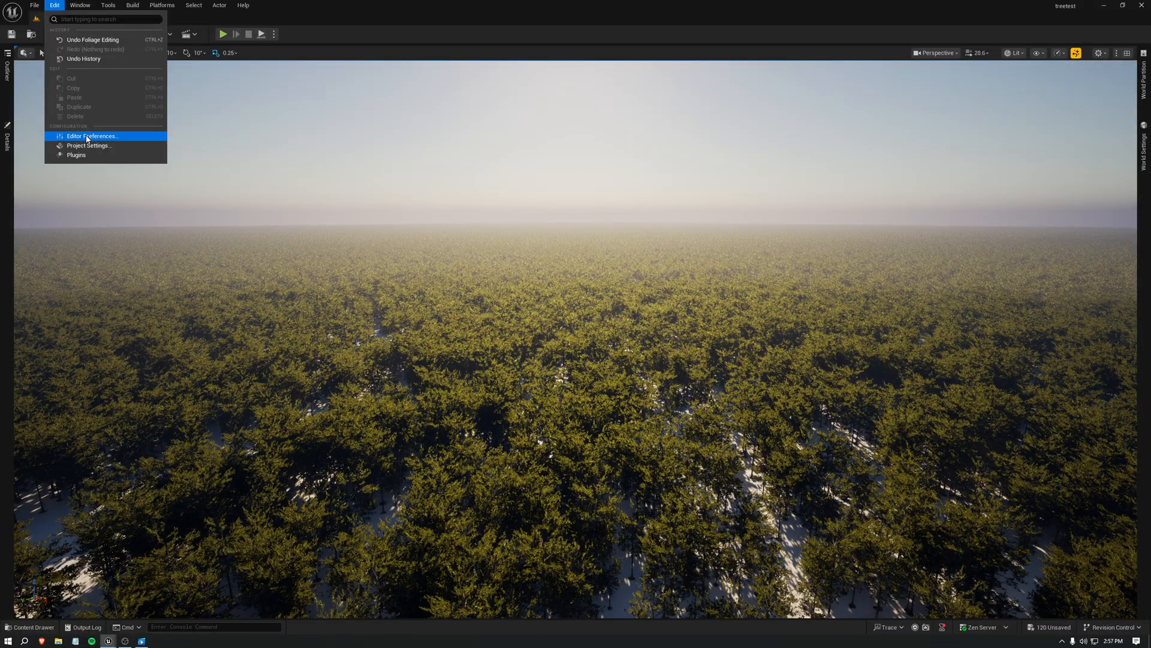
left_click(89, 145)
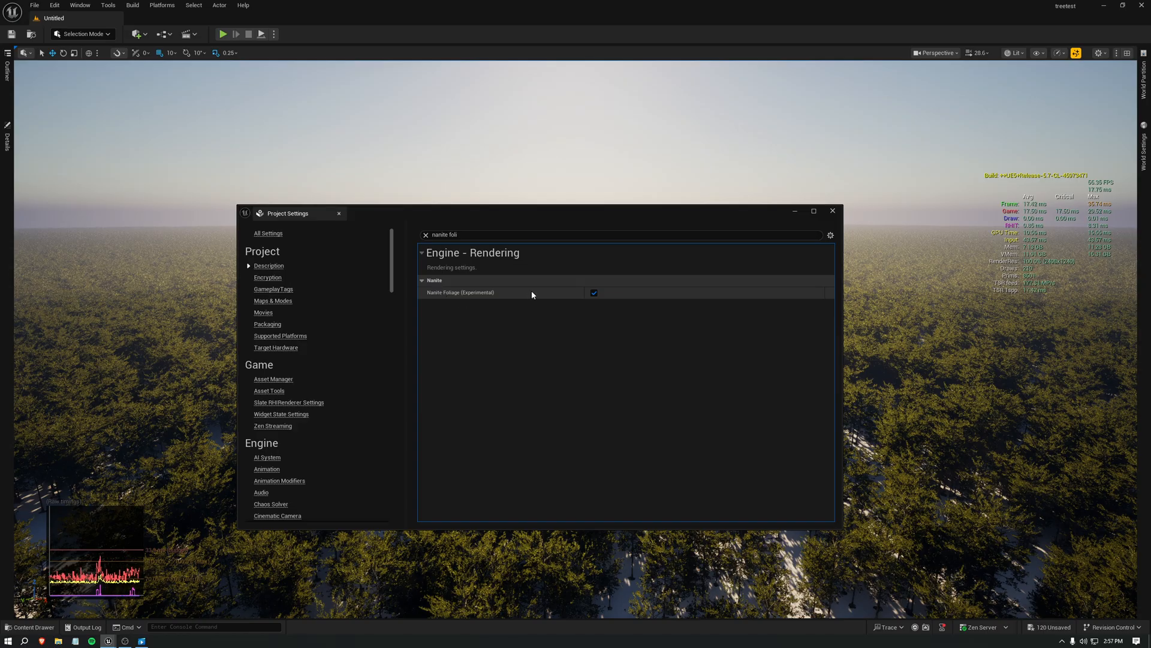
left_click(832, 212)
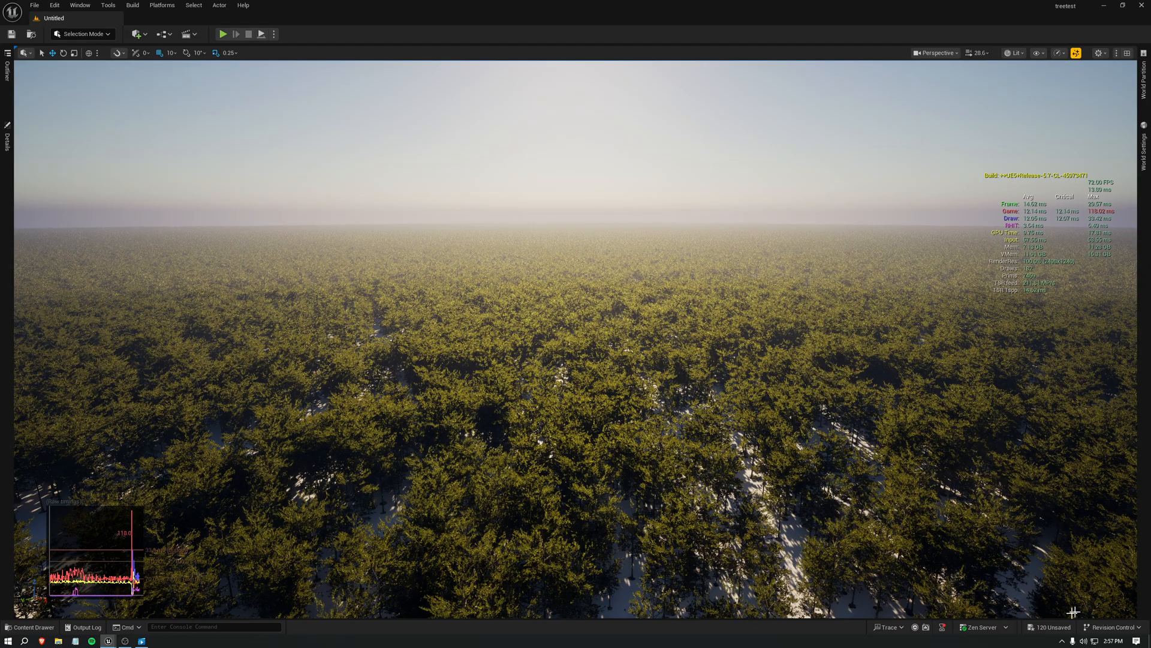
left_click(29, 627)
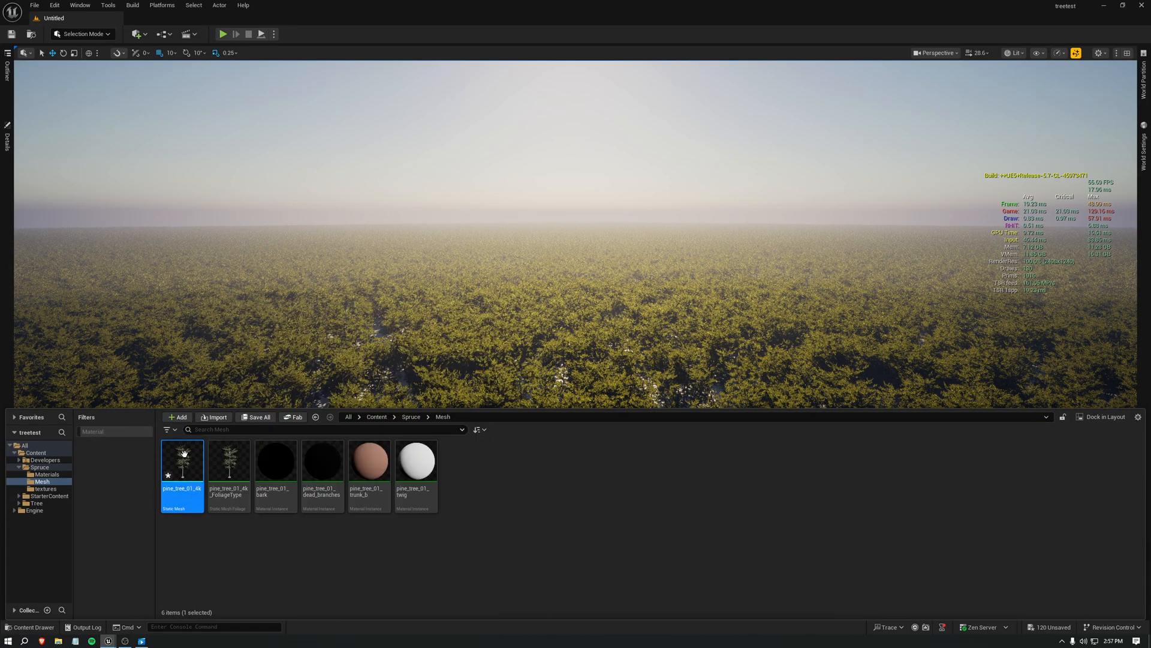
- Open pine_tree_01_4k from the Content Drawer and keep Voxelize shape preservation
double_click(182, 459)
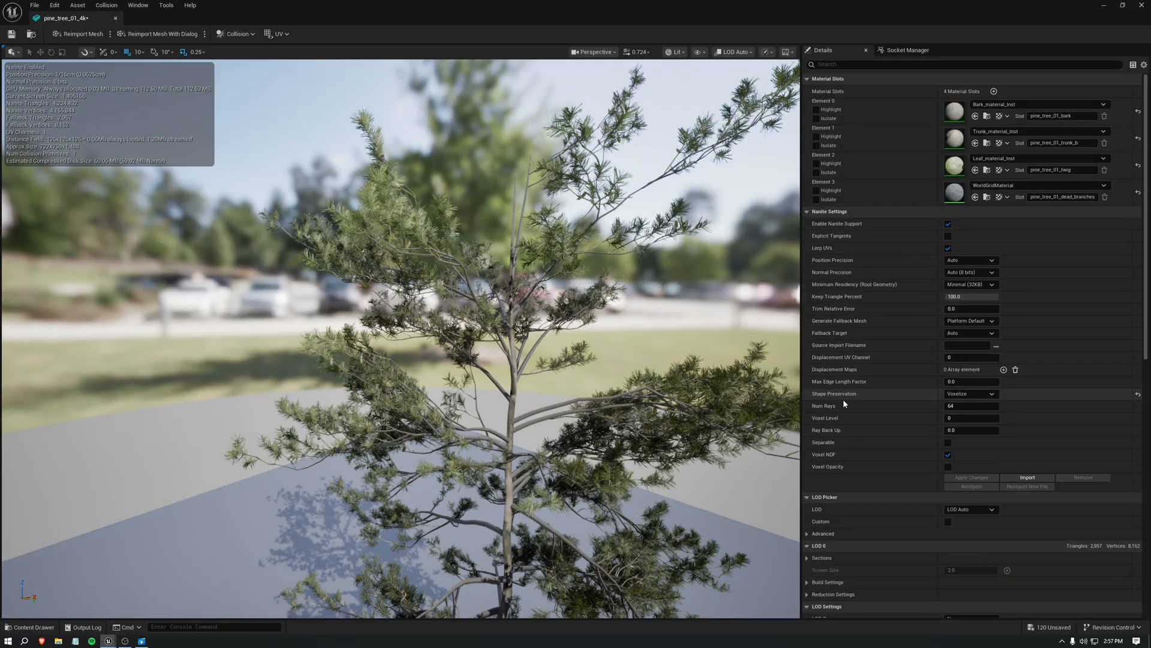
left_click(969, 392)
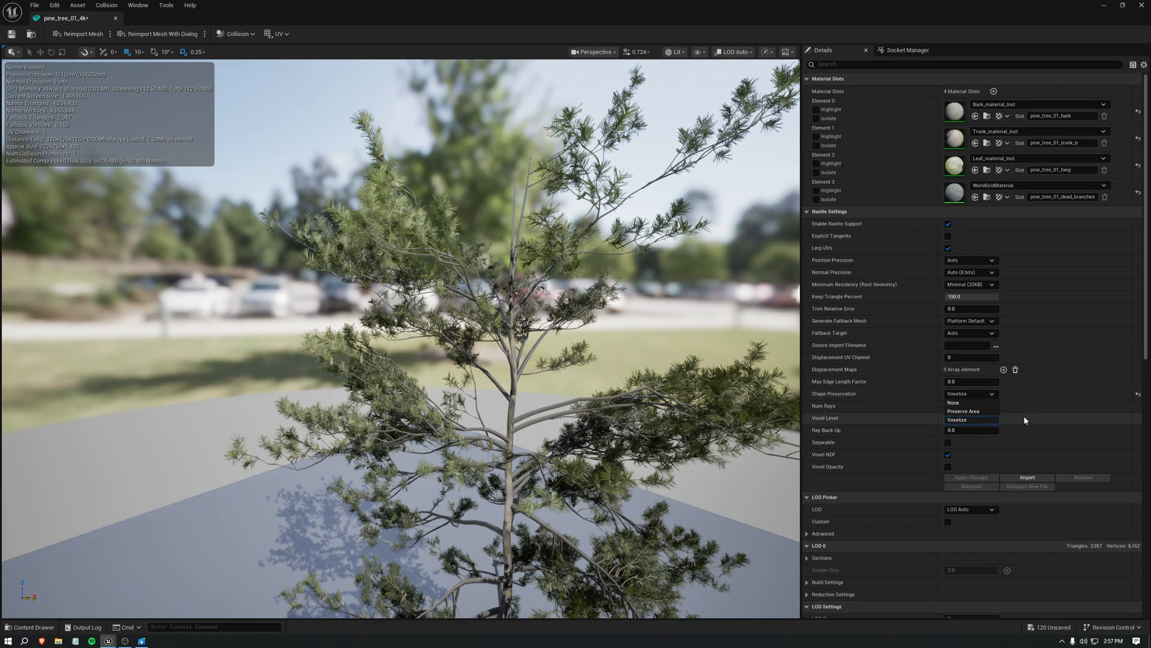
left_click(956, 419)
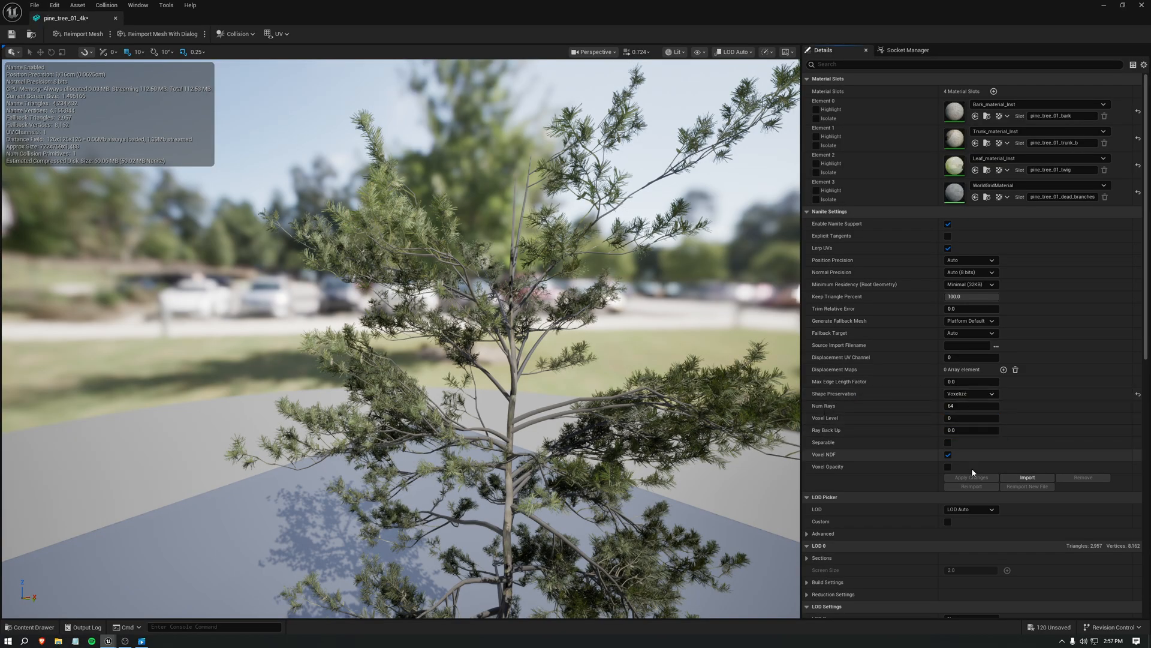